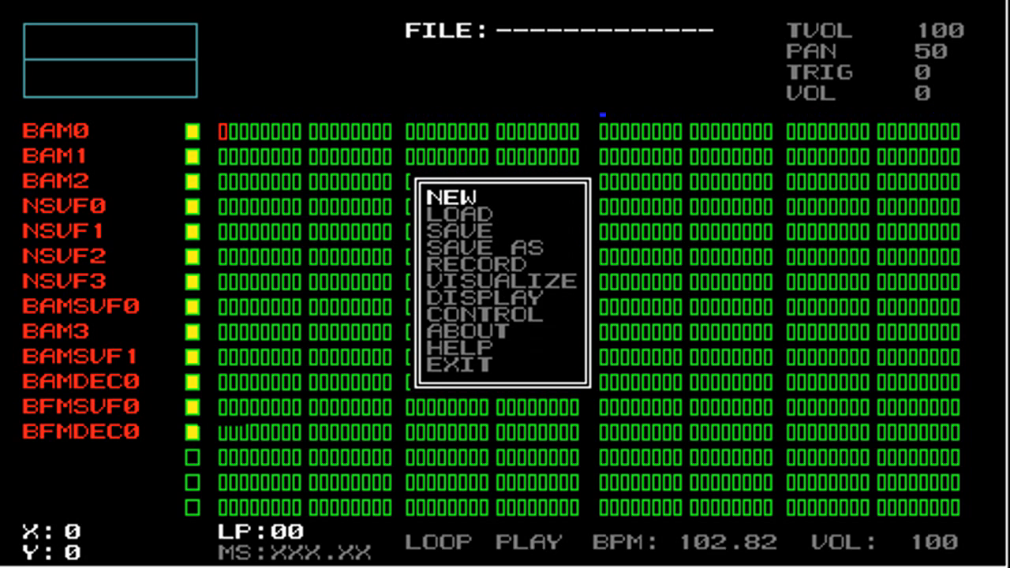
Step: Load the GEN.SEQ song from the saved-file list via SYSTEM > LOAD
left_click(466, 215)
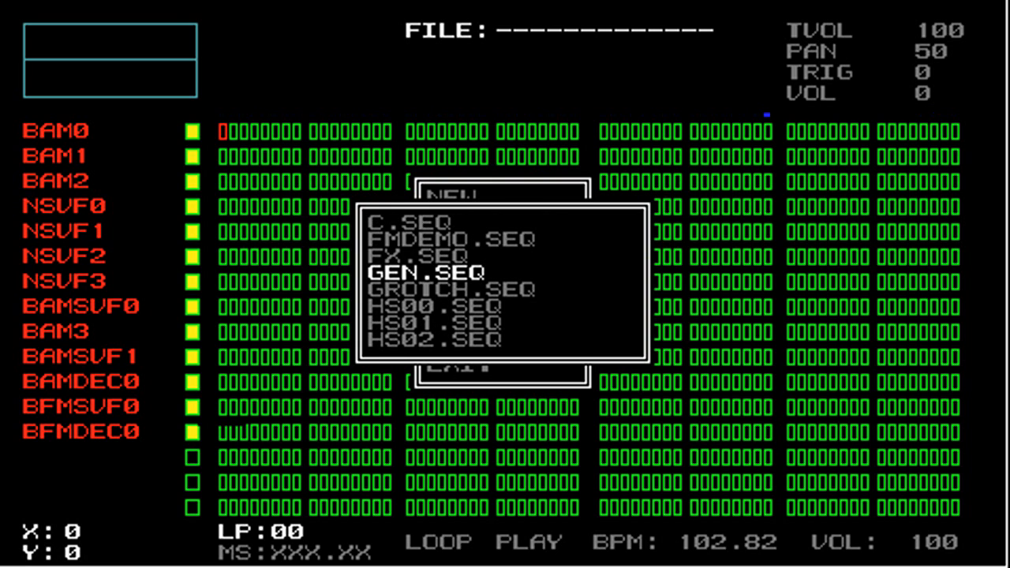
left_click(429, 271)
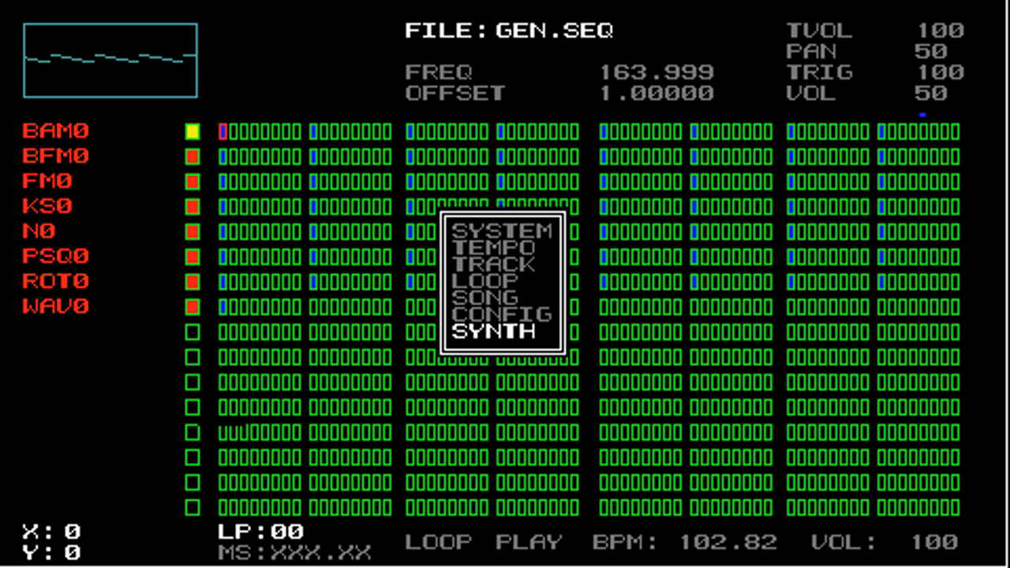
Step: Enter SYNTH > EDIT on the BAM0 instrument to show its GEN/ENV submenu
left_click(505, 332)
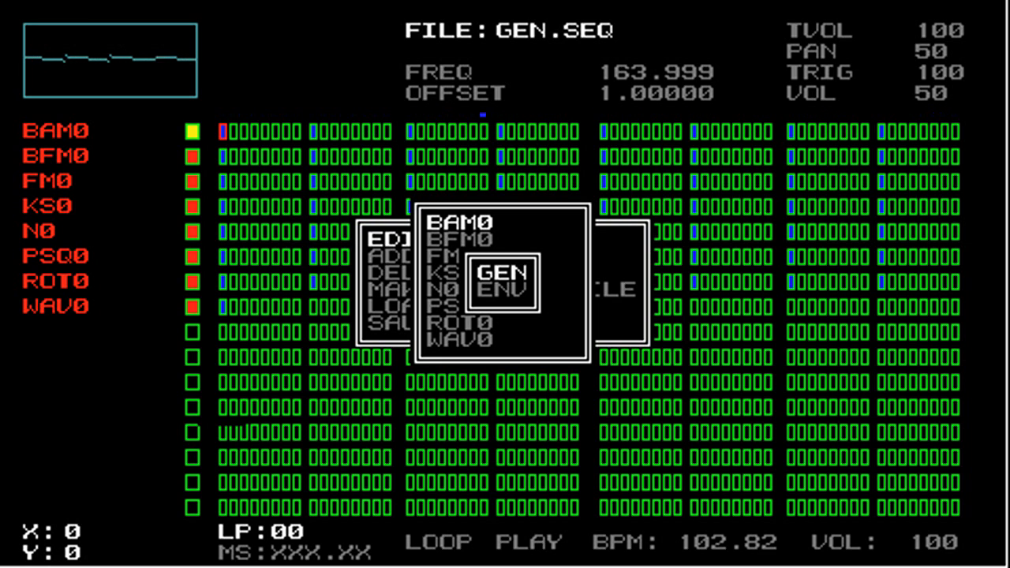
left_click(495, 280)
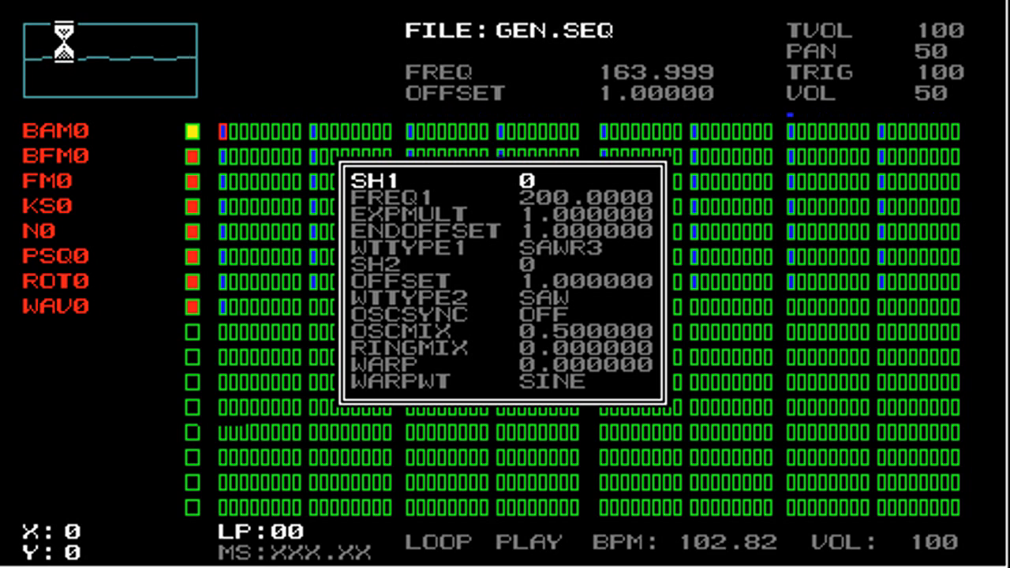
Step: Move from SH1 down to BAM0's FREQ1 row, currently 200.0000
key("Down")
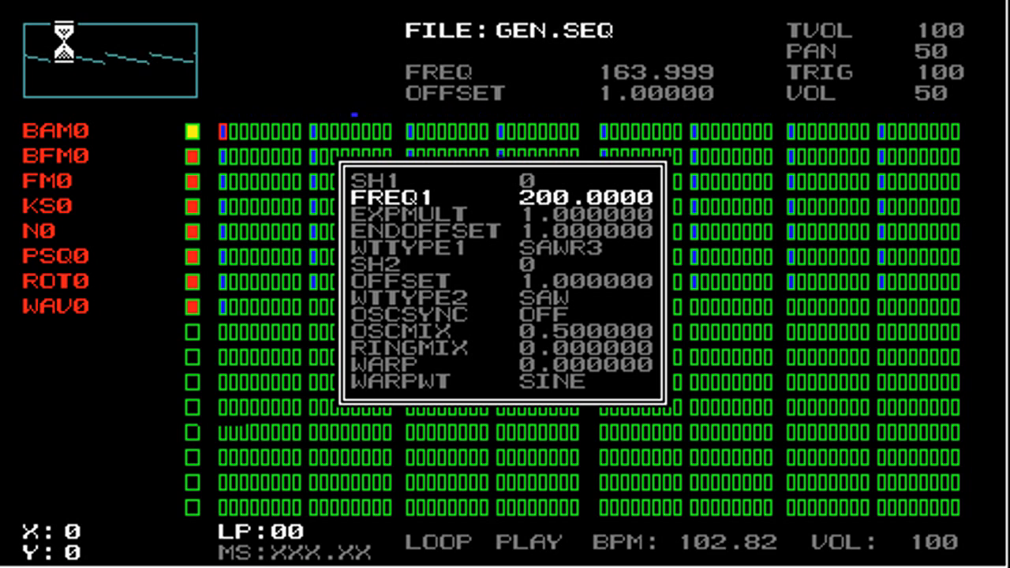